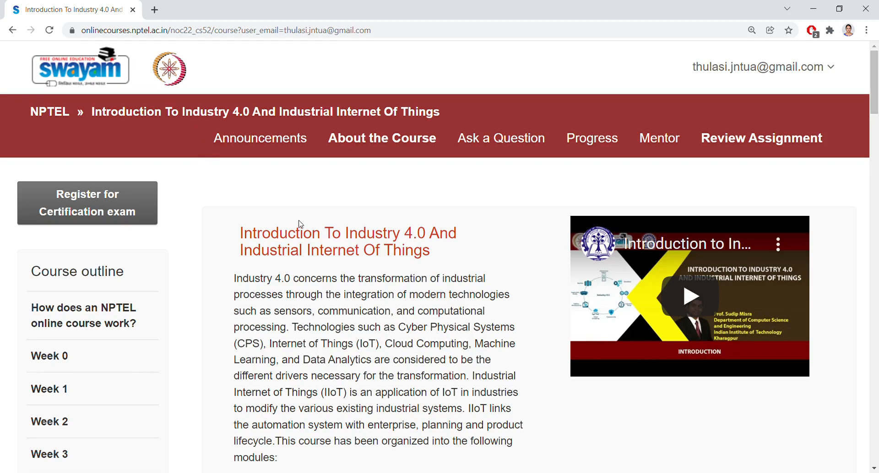
mouse_move(145, 347)
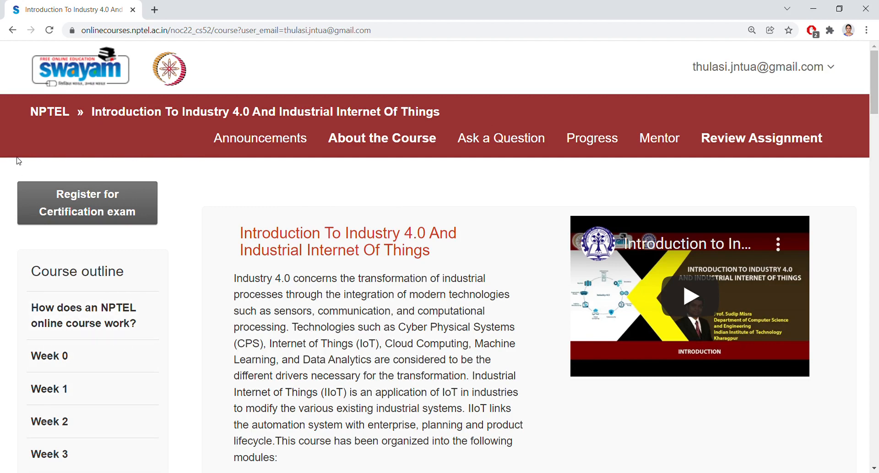
mouse_move(156, 128)
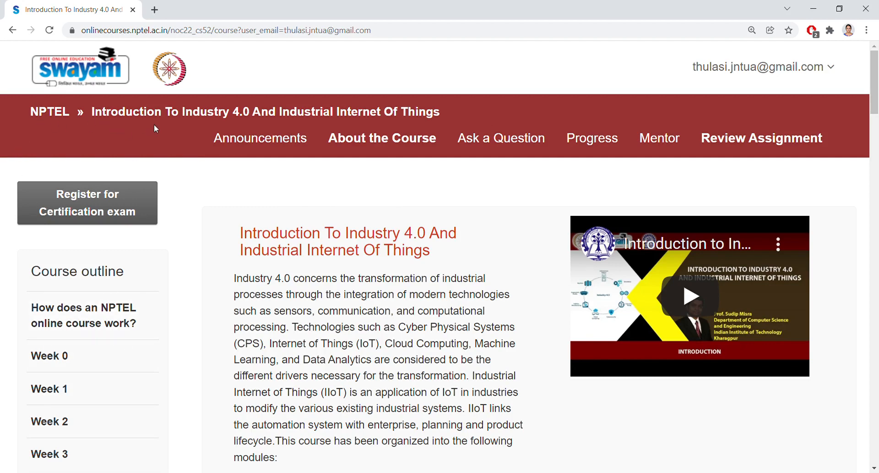
mouse_move(334, 123)
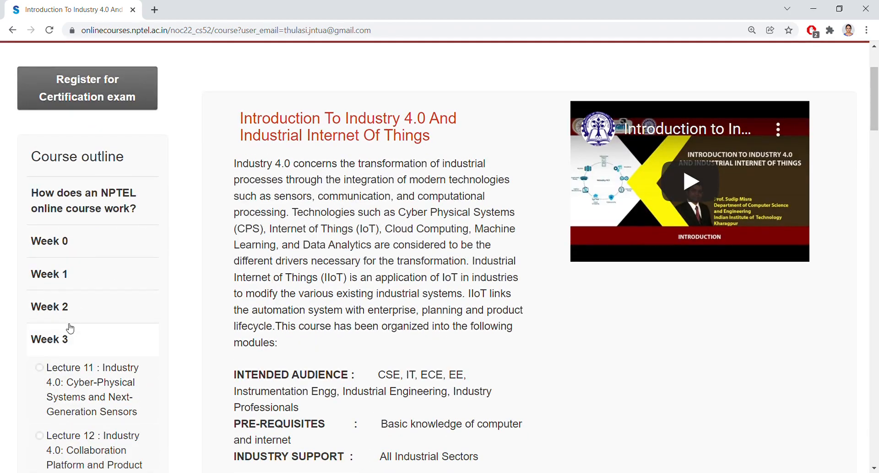
Scroll down the Industry 4.0 course page toward the Week 3 outline entry.
scroll("down", 3)
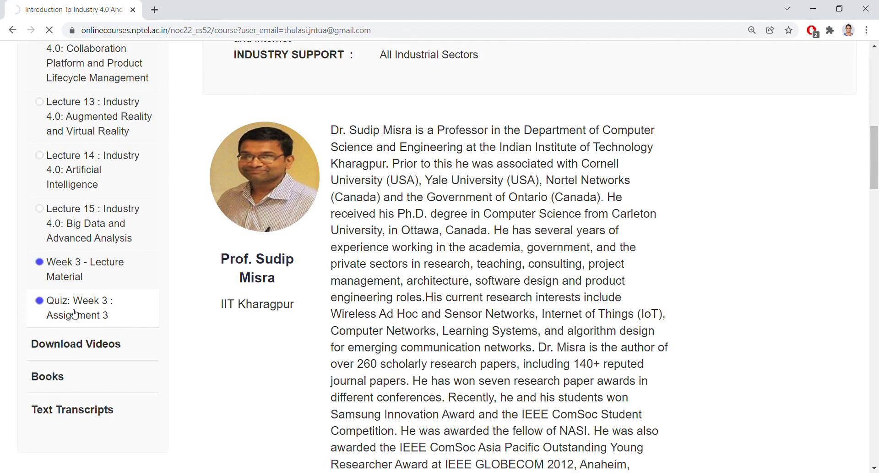
left_click(78, 307)
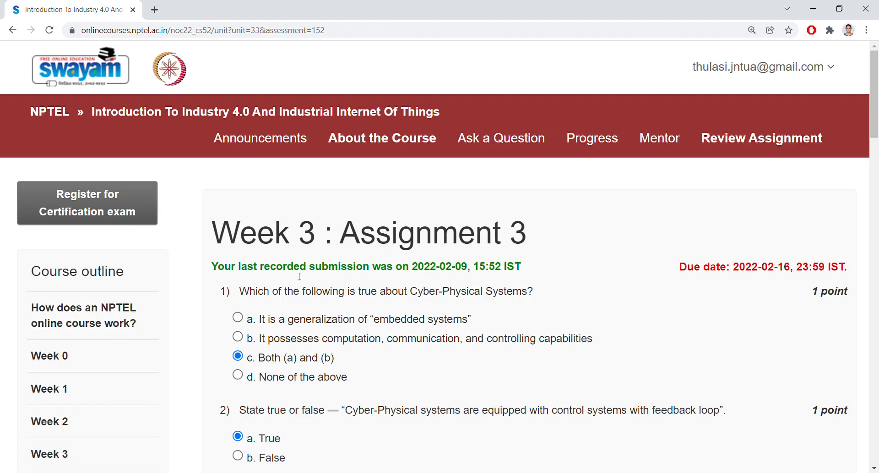
scroll("down", 3)
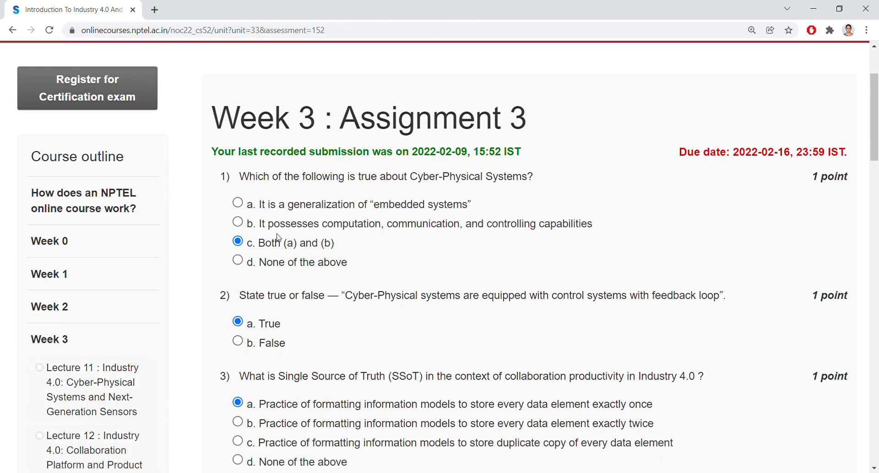
mouse_move(351, 192)
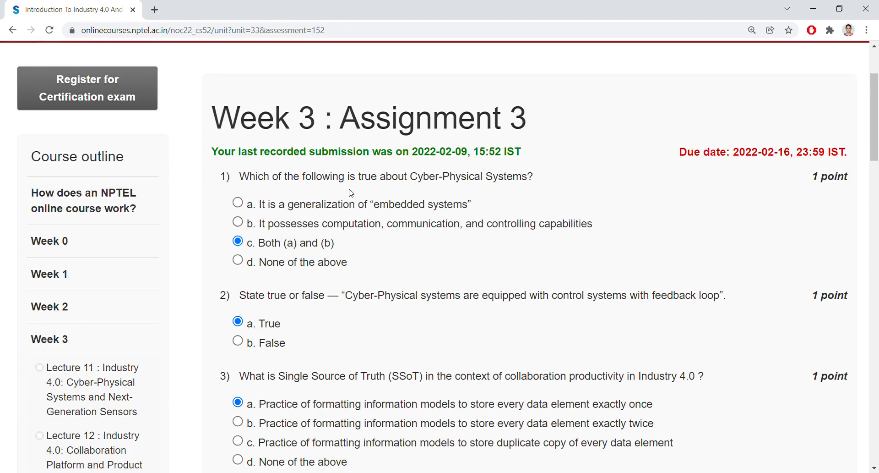
mouse_move(499, 192)
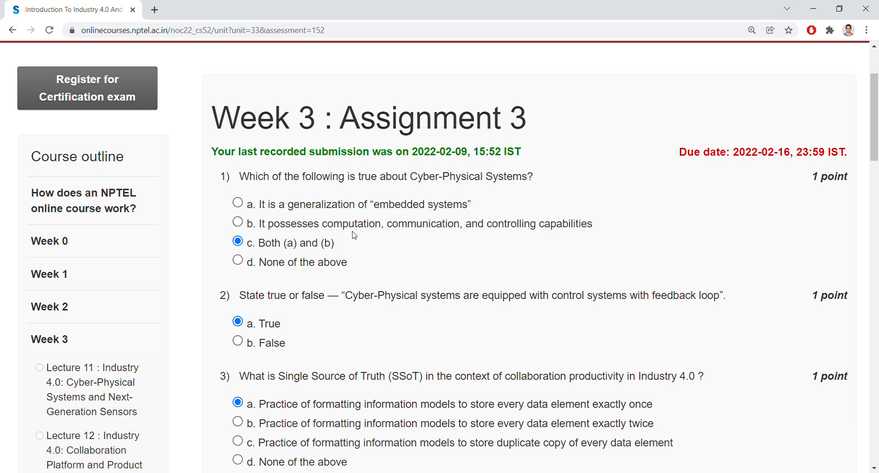
mouse_move(548, 243)
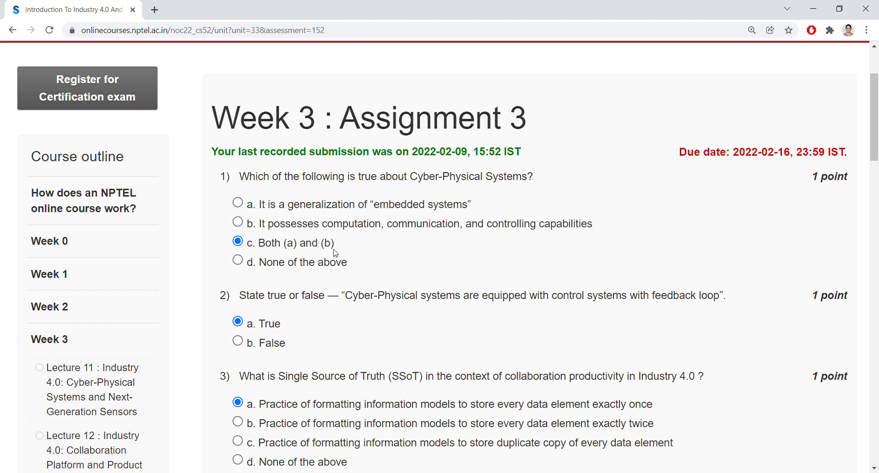
scroll("down", 3)
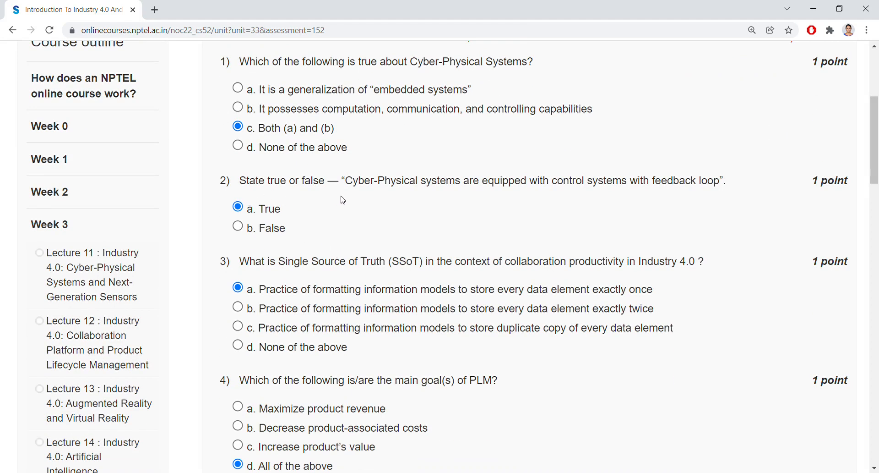
mouse_move(445, 203)
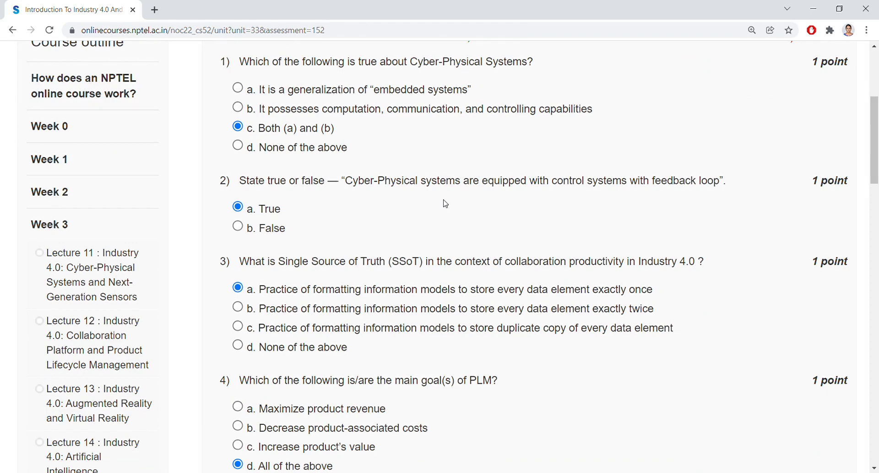
mouse_move(537, 200)
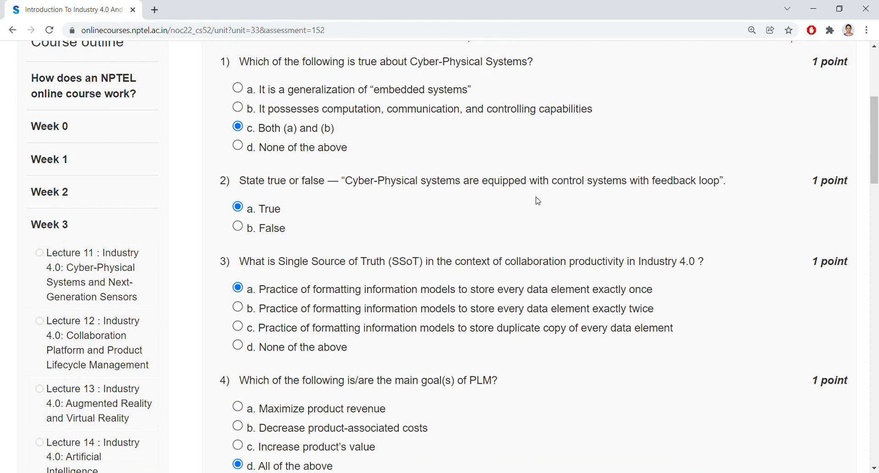
mouse_move(464, 189)
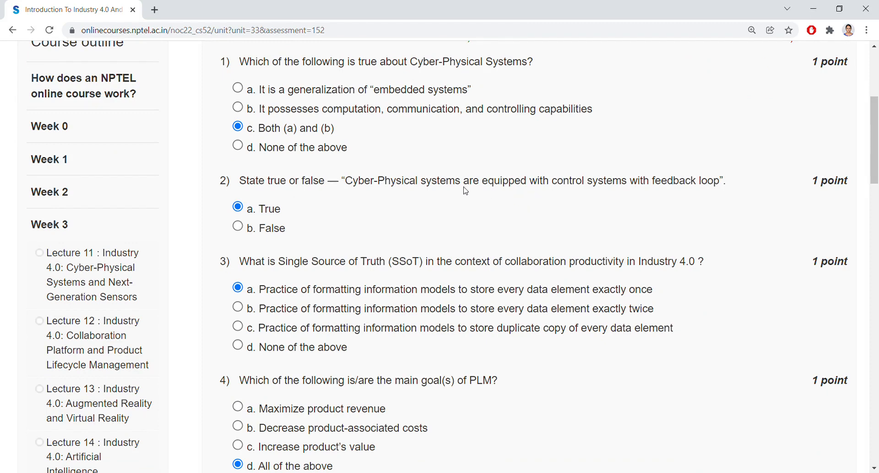
mouse_move(276, 222)
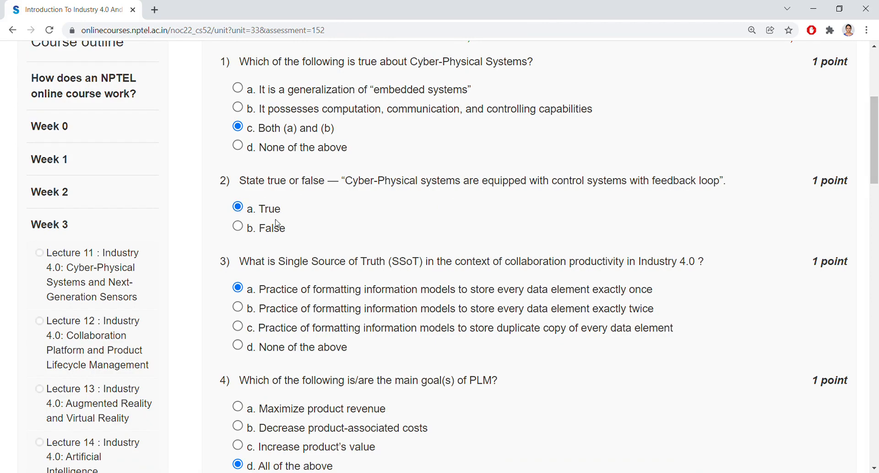
scroll("down", 3)
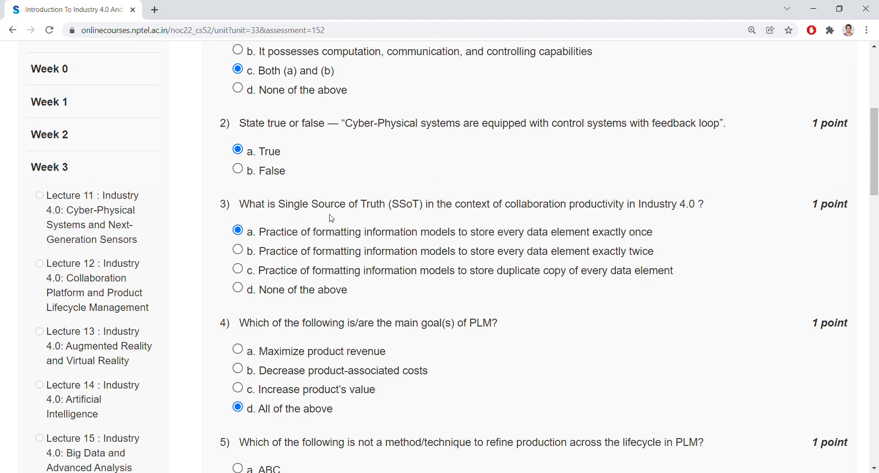
mouse_move(440, 221)
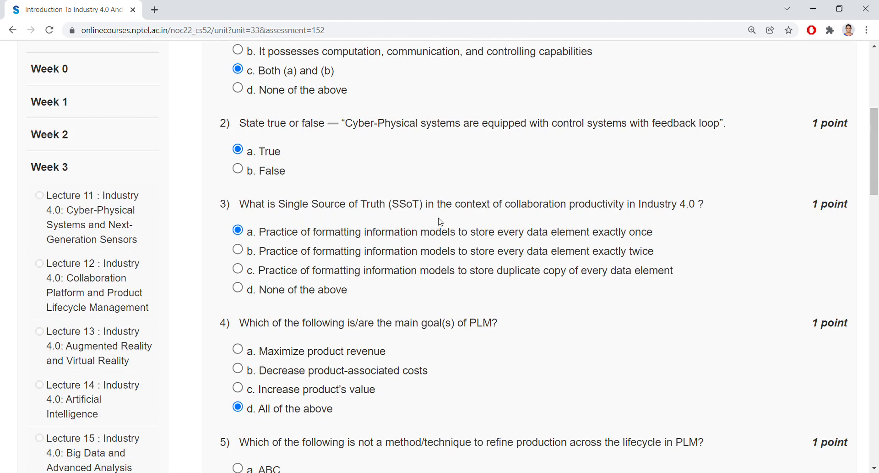
mouse_move(576, 221)
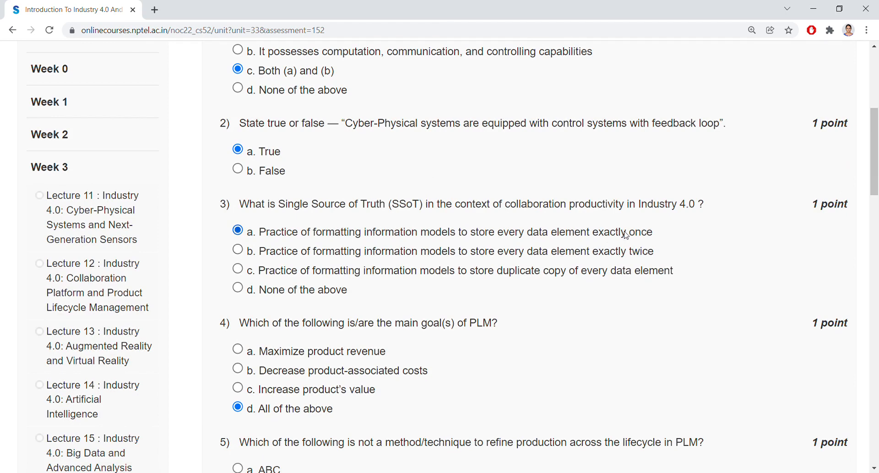
mouse_move(286, 237)
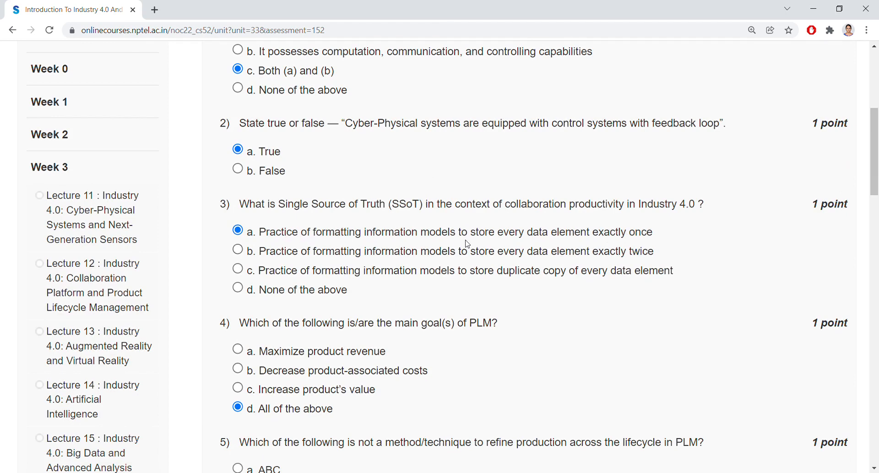
mouse_move(555, 242)
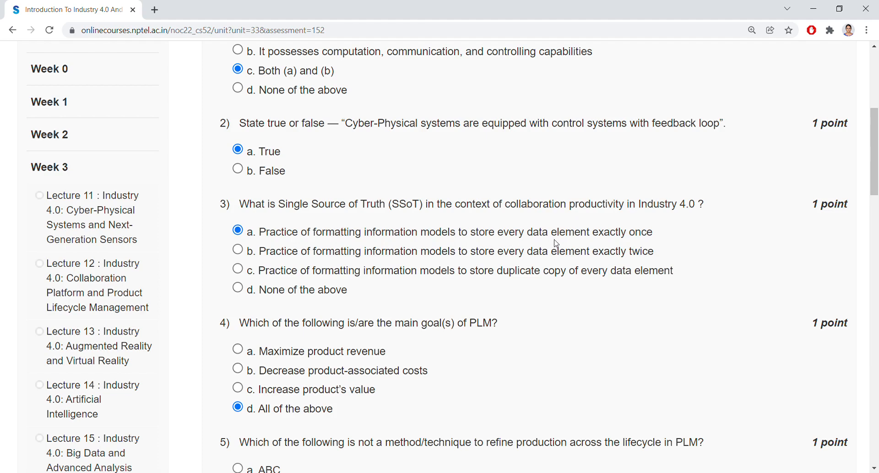
scroll("down", 3)
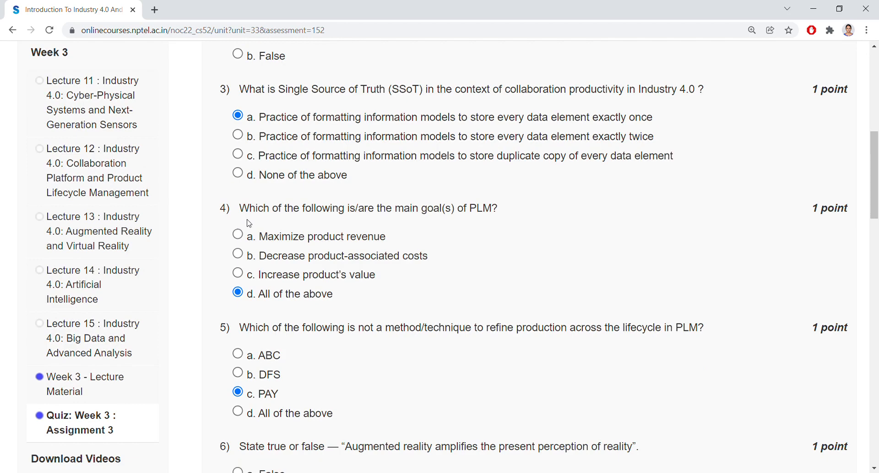
mouse_move(372, 220)
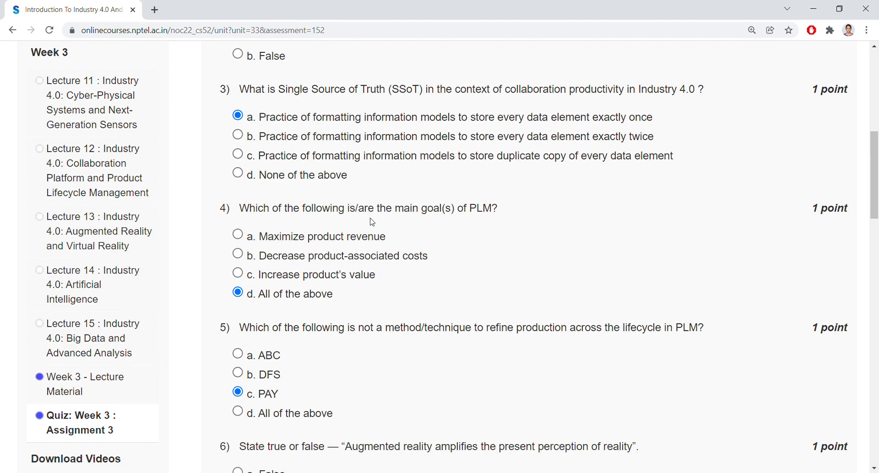
mouse_move(433, 223)
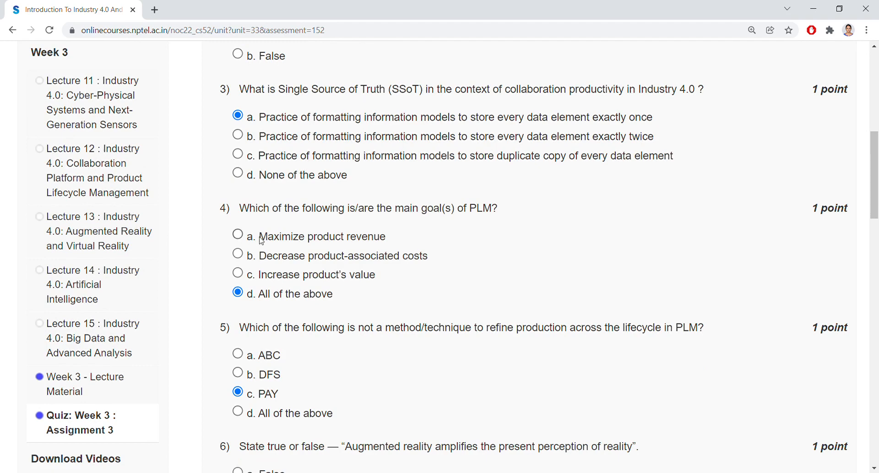
mouse_move(254, 252)
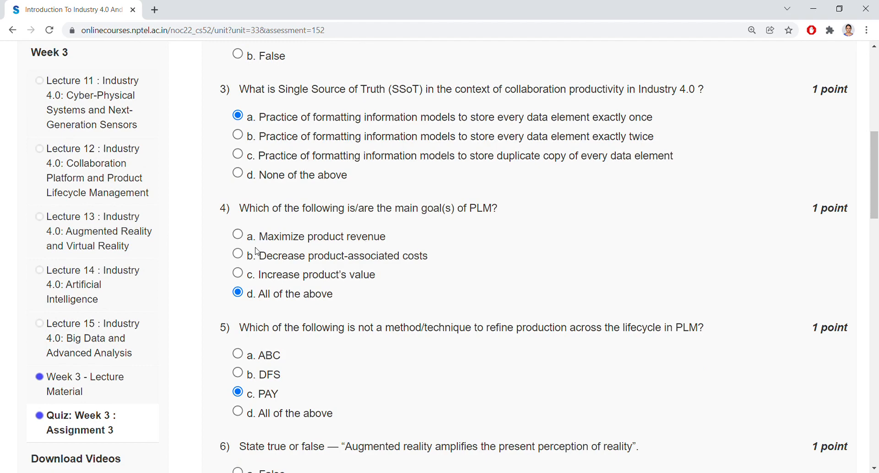
mouse_move(422, 270)
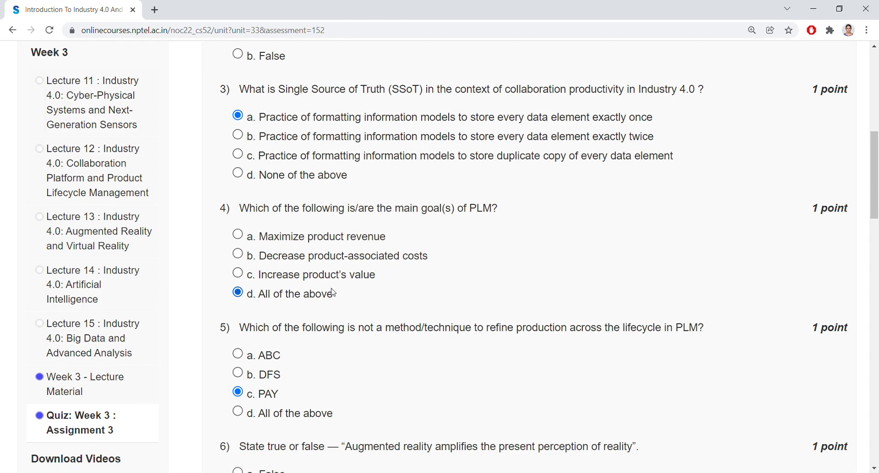
scroll("down", 3)
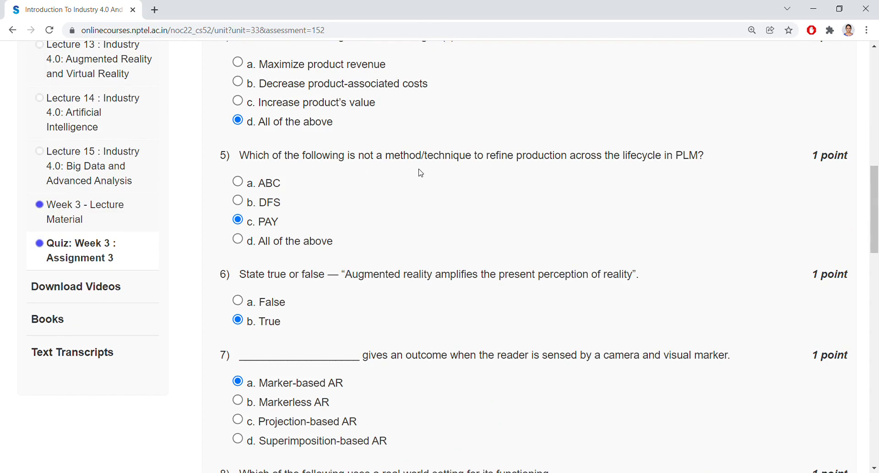
mouse_move(552, 175)
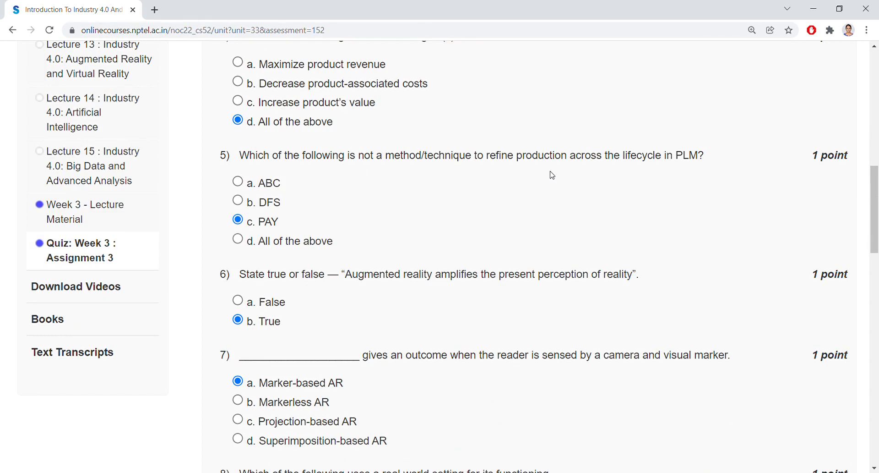
mouse_move(666, 172)
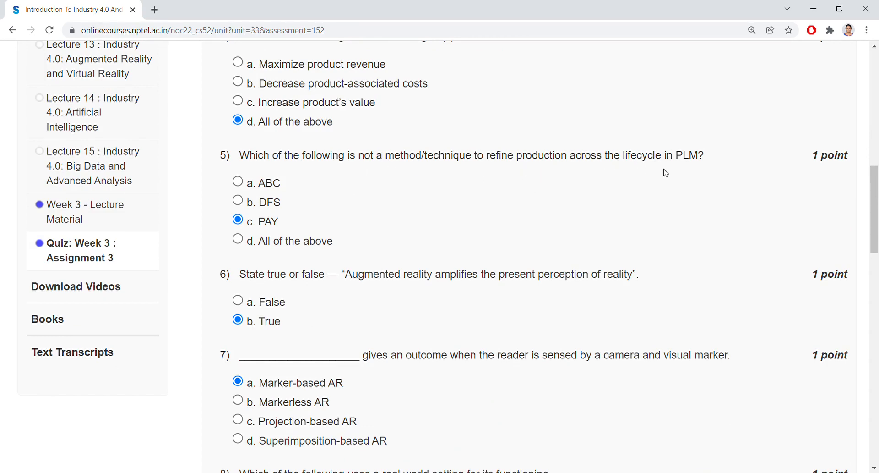
mouse_move(299, 200)
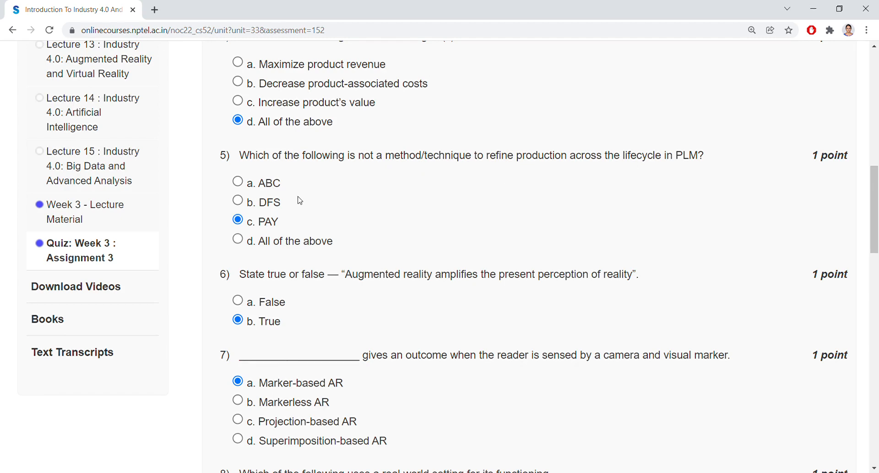
mouse_move(287, 193)
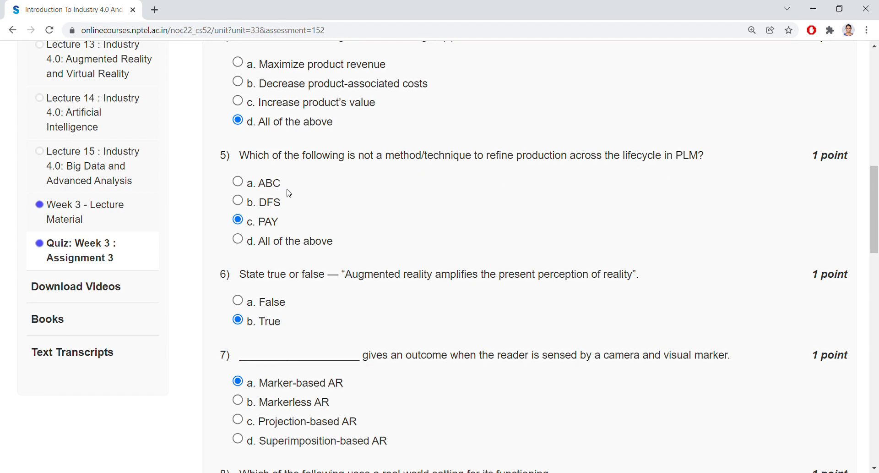
mouse_move(280, 203)
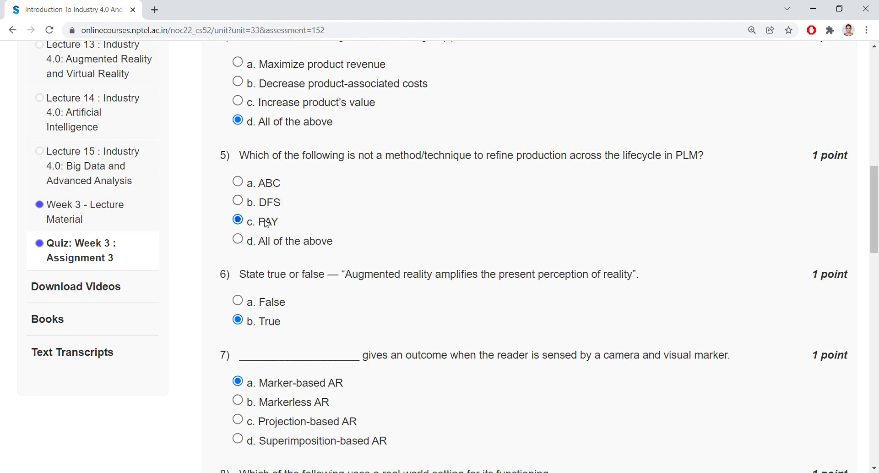
mouse_move(282, 232)
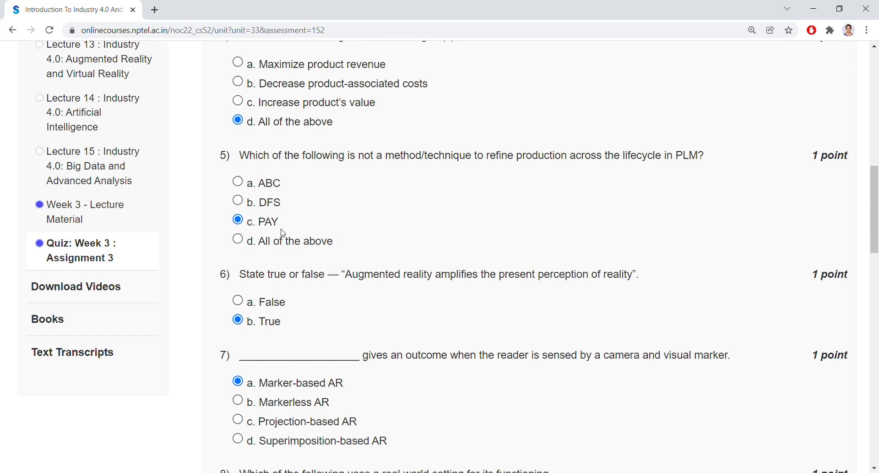
scroll("down", 3)
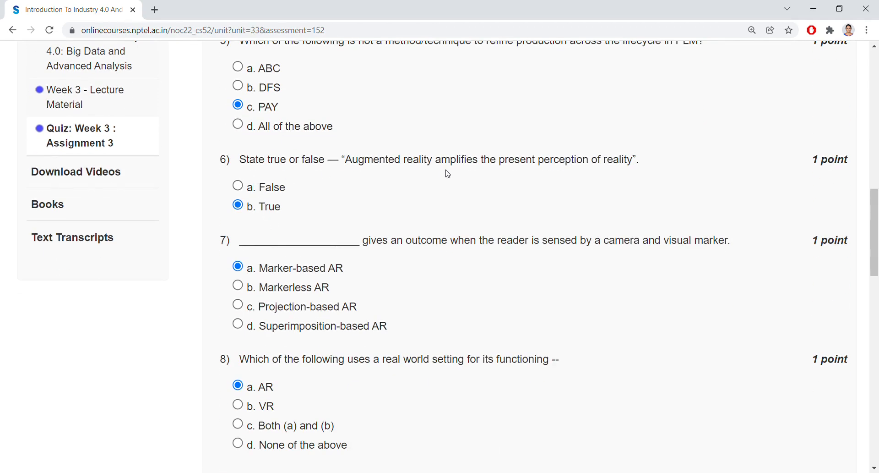
mouse_move(562, 178)
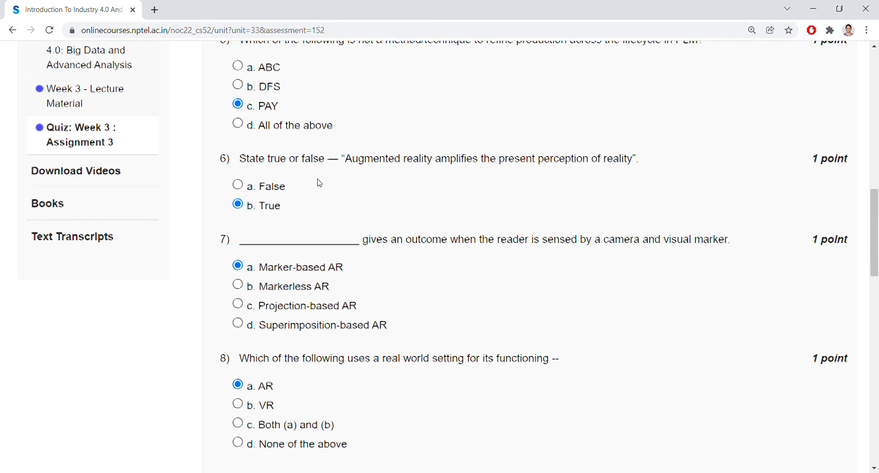
scroll("down", 3)
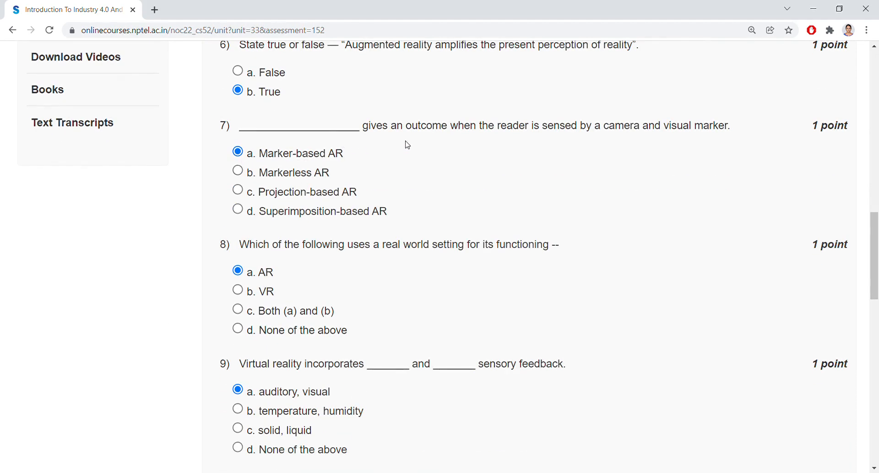
mouse_move(553, 147)
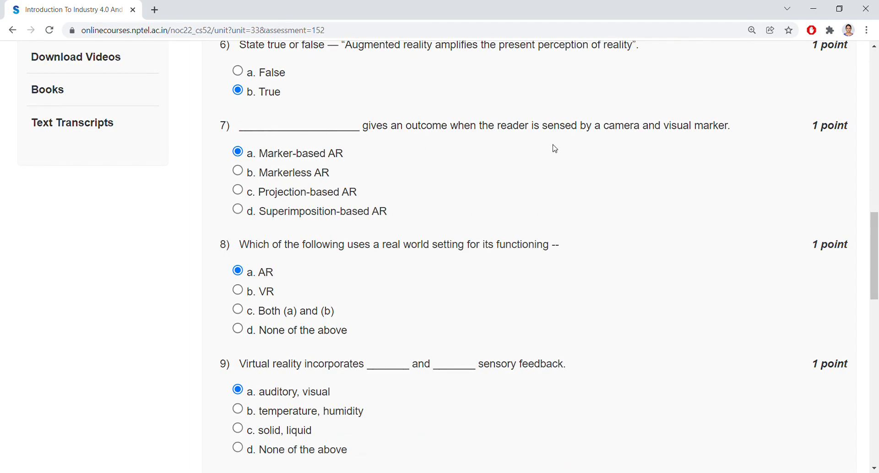
mouse_move(700, 145)
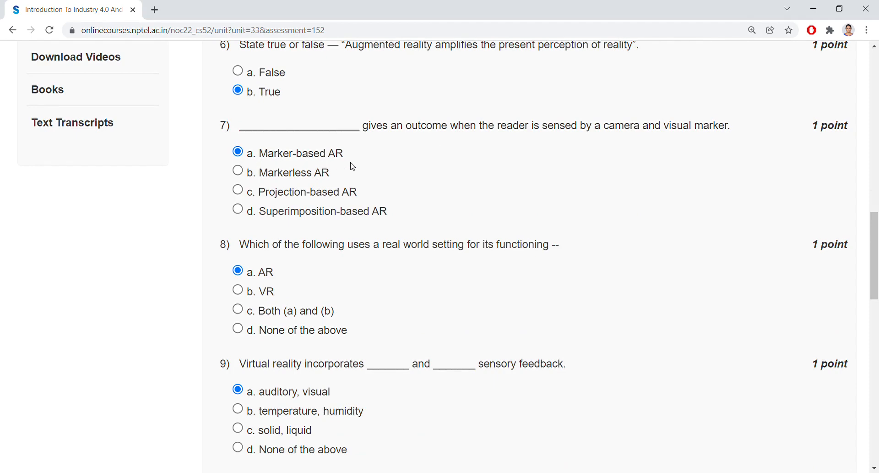
scroll("down", 3)
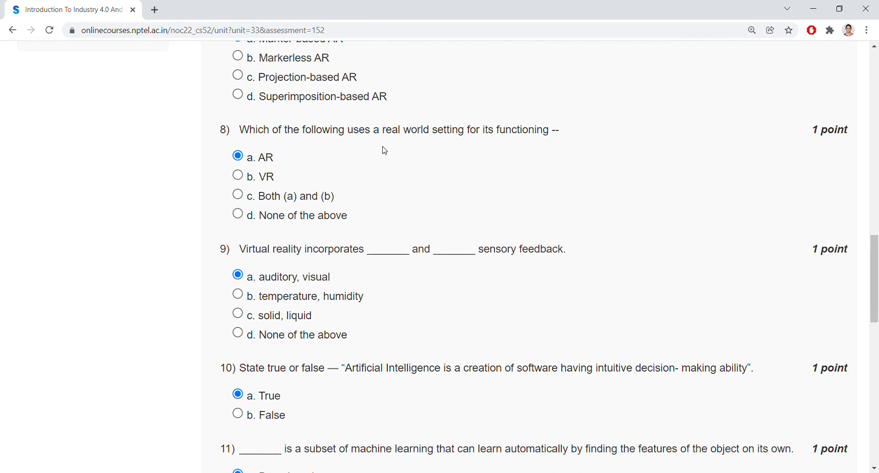
mouse_move(502, 150)
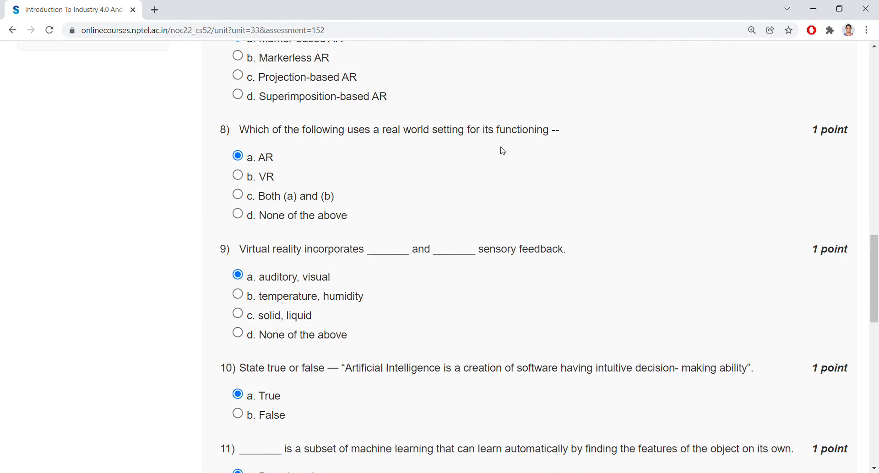
mouse_move(298, 170)
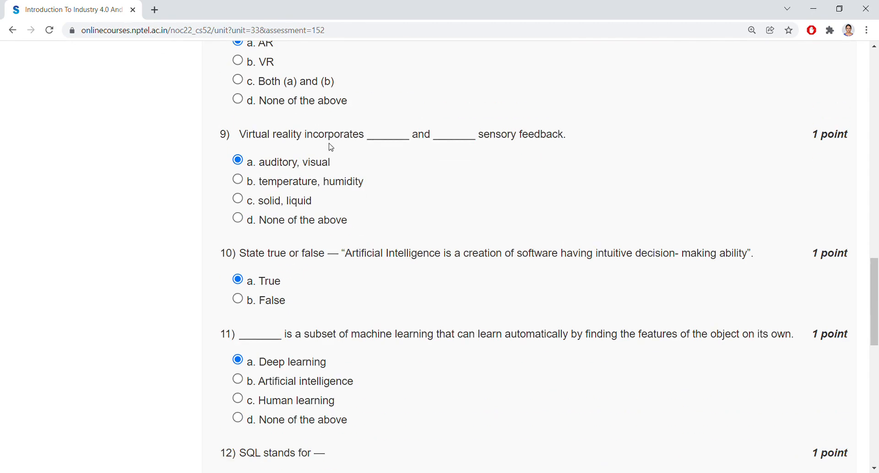
mouse_move(446, 152)
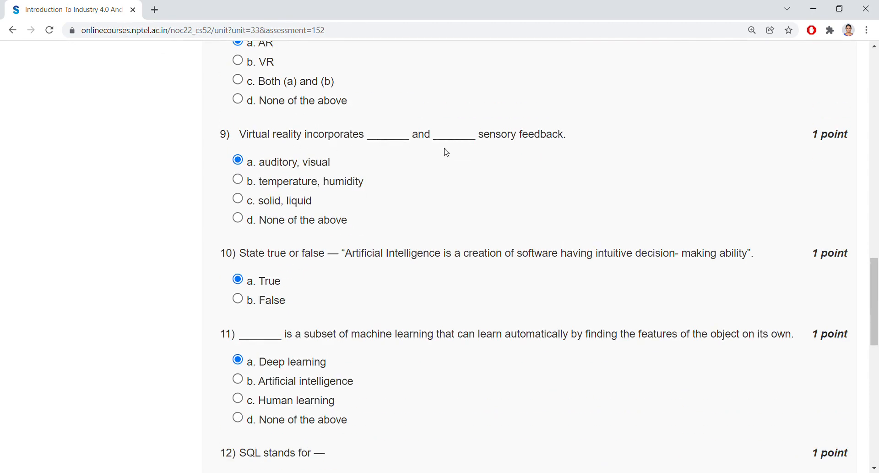
mouse_move(311, 155)
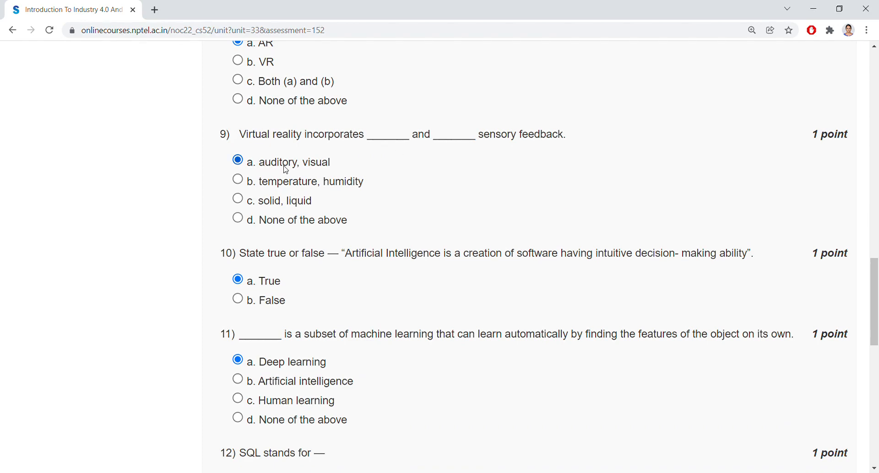
scroll("down", 3)
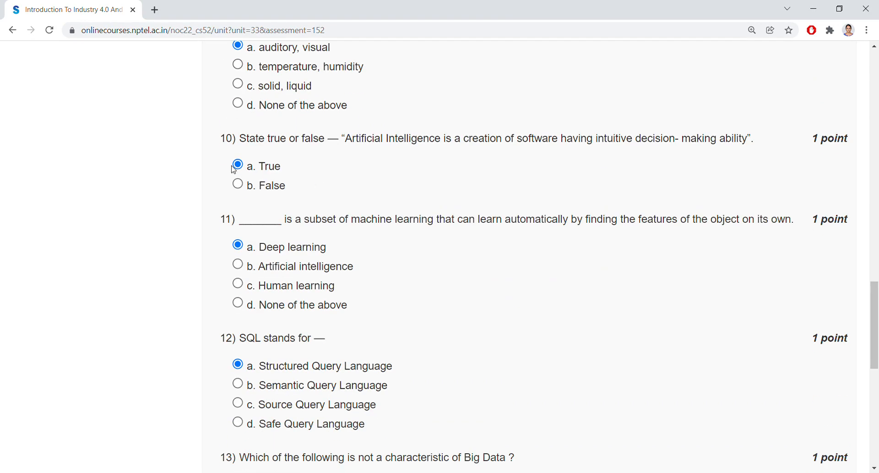
mouse_move(412, 157)
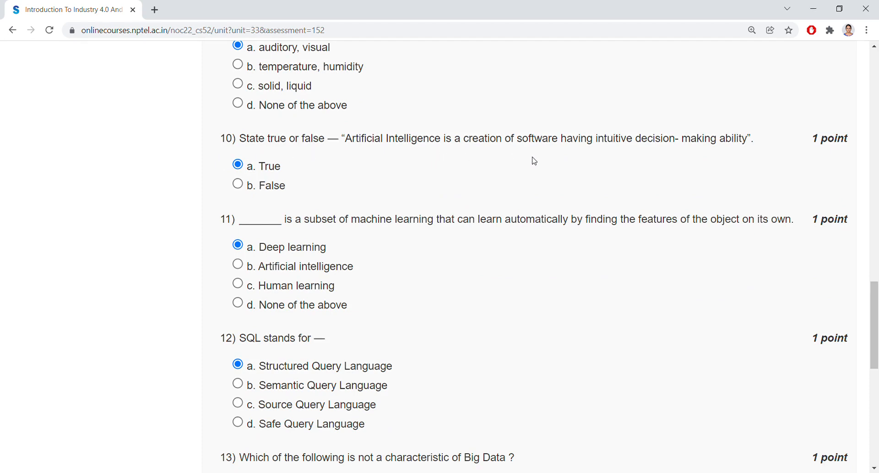
mouse_move(663, 175)
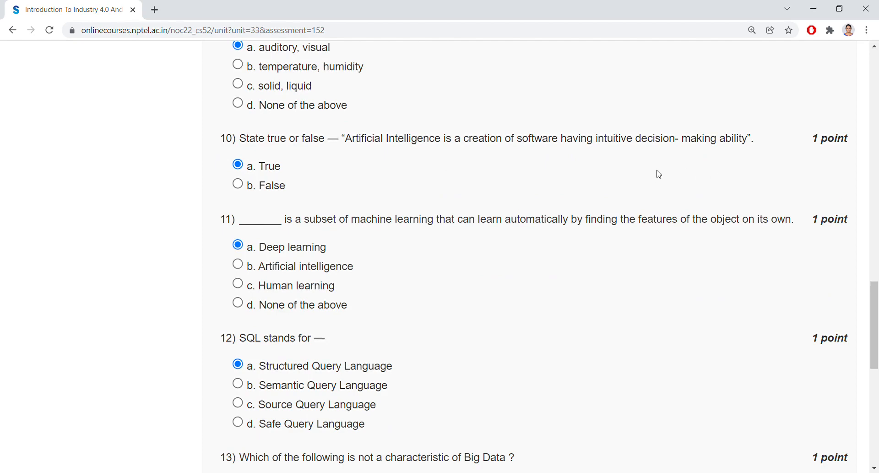
scroll("down", 3)
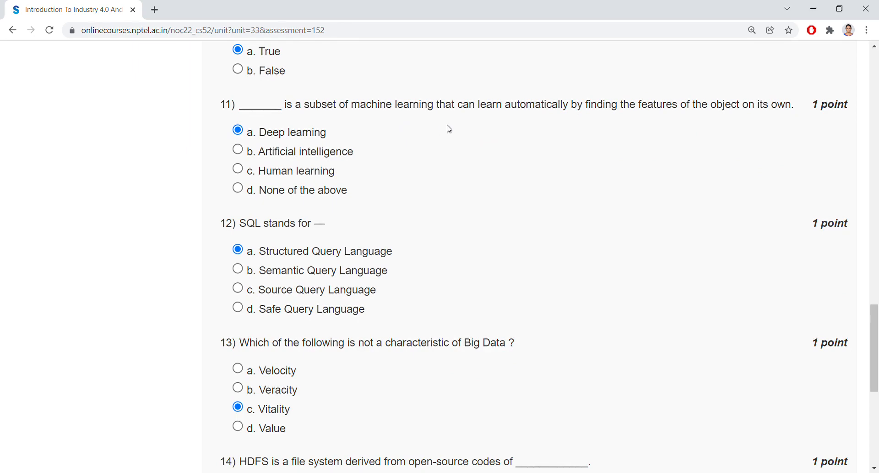
mouse_move(528, 125)
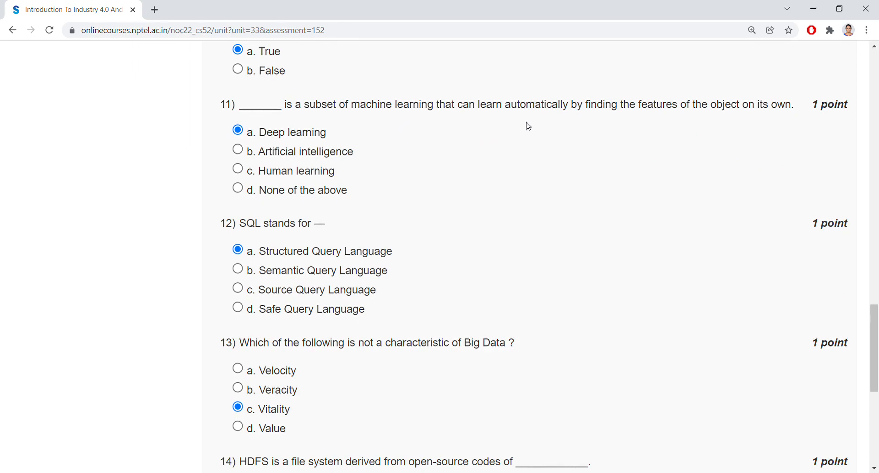
mouse_move(664, 129)
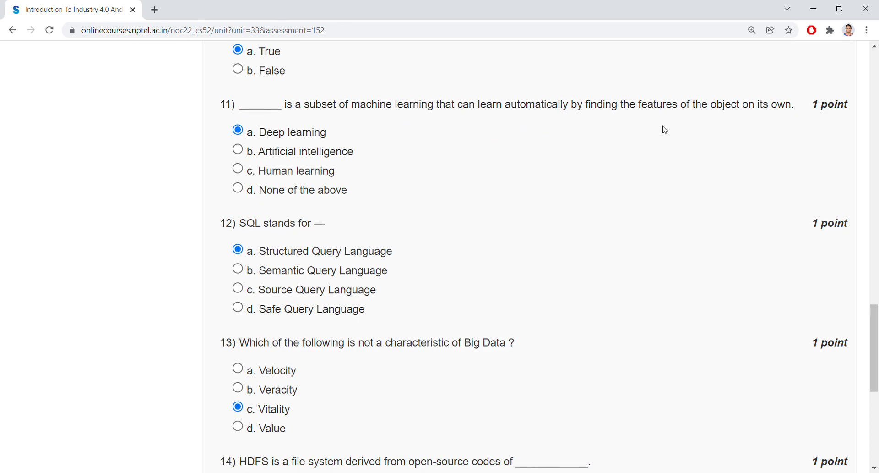
mouse_move(676, 131)
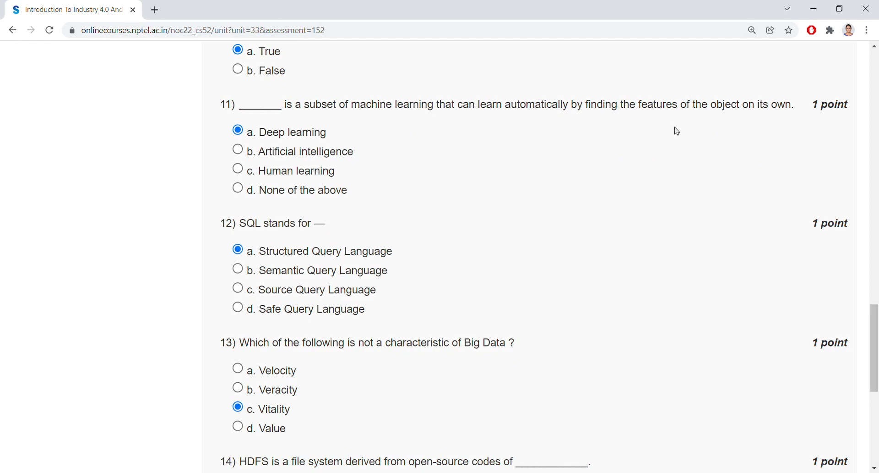
mouse_move(334, 136)
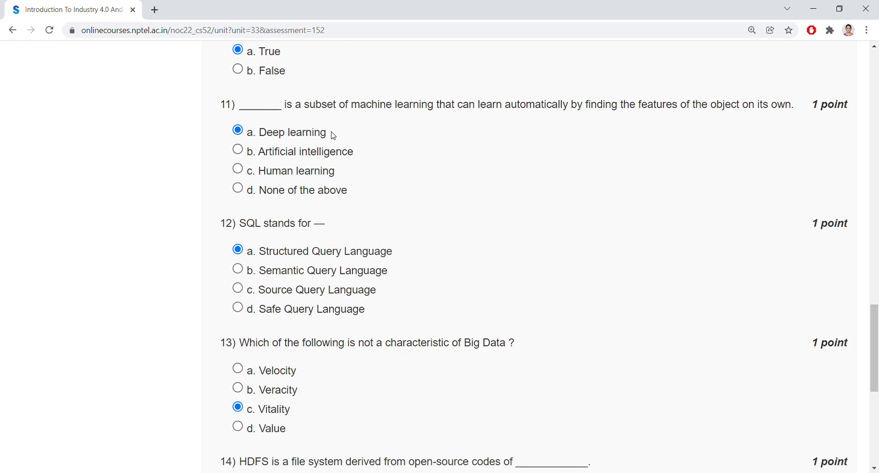
mouse_move(317, 234)
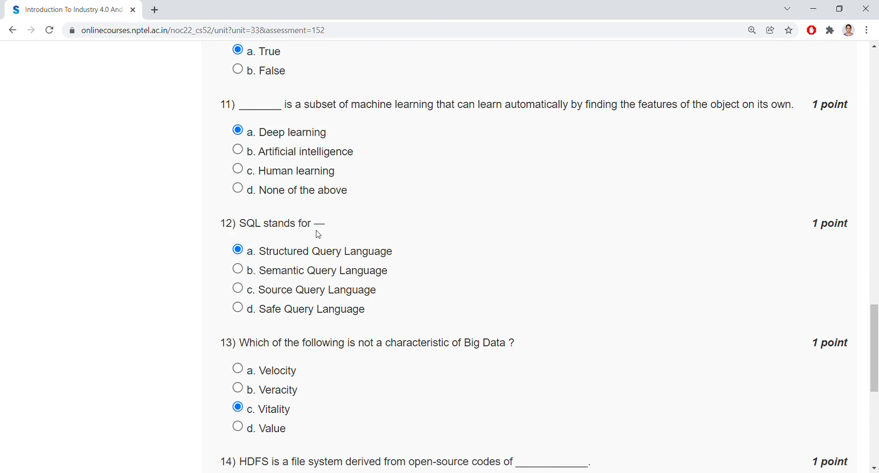
scroll("down", 3)
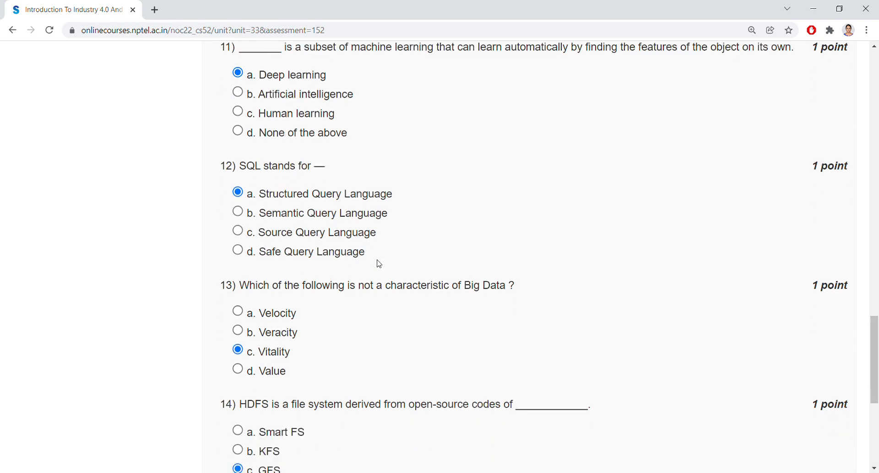
scroll("down", 3)
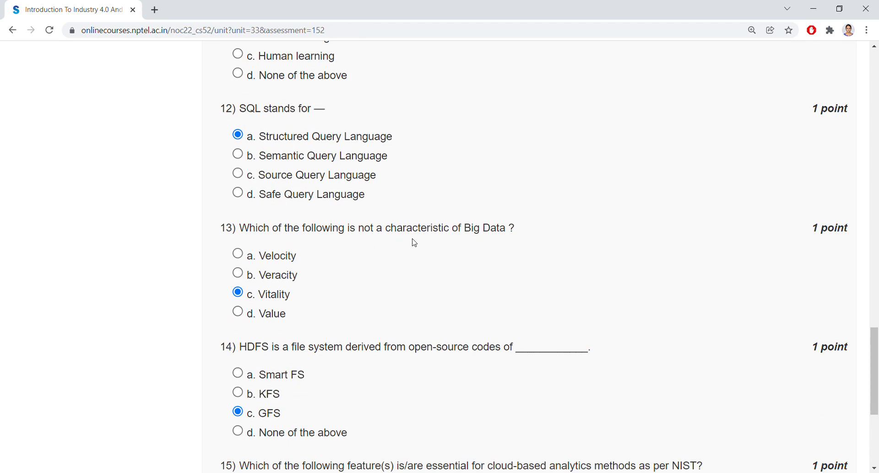
mouse_move(312, 280)
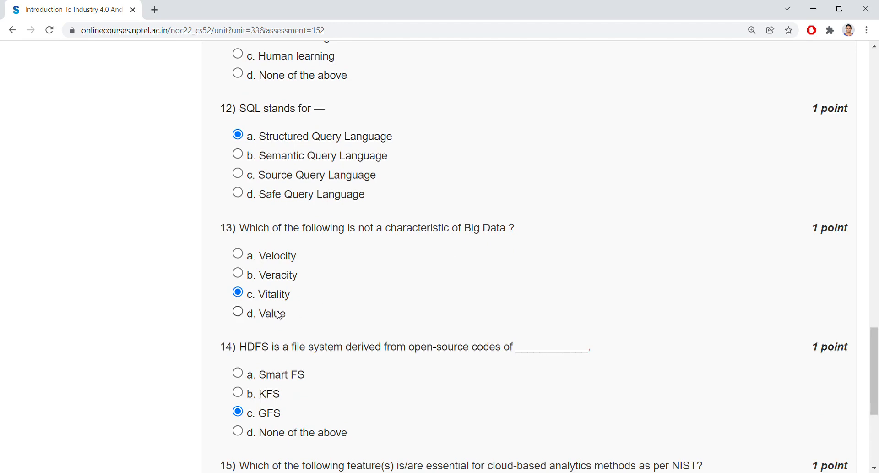
Submit the Week 3 Assignment 3 answers and confirm, reaching 'Assessment submitted'.
scroll("down", 3)
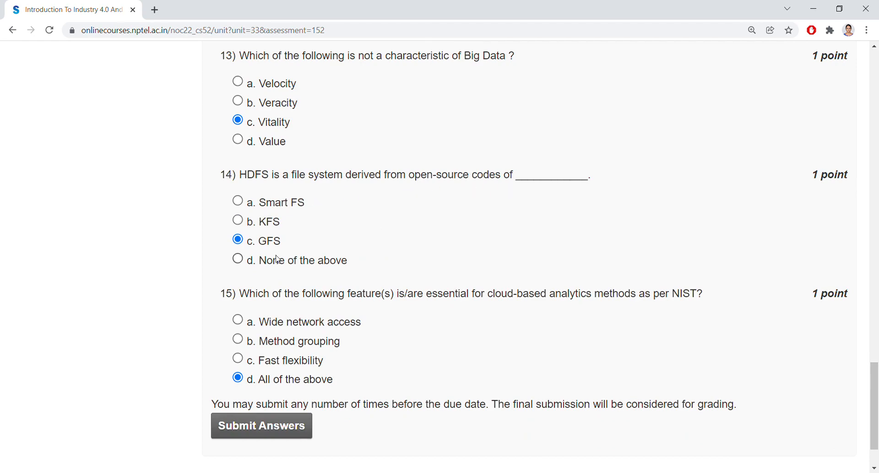
scroll("down", 3)
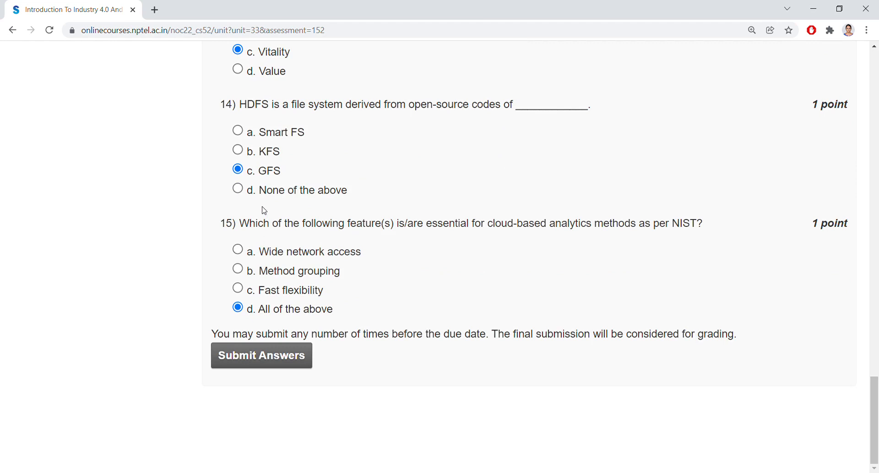
mouse_move(351, 235)
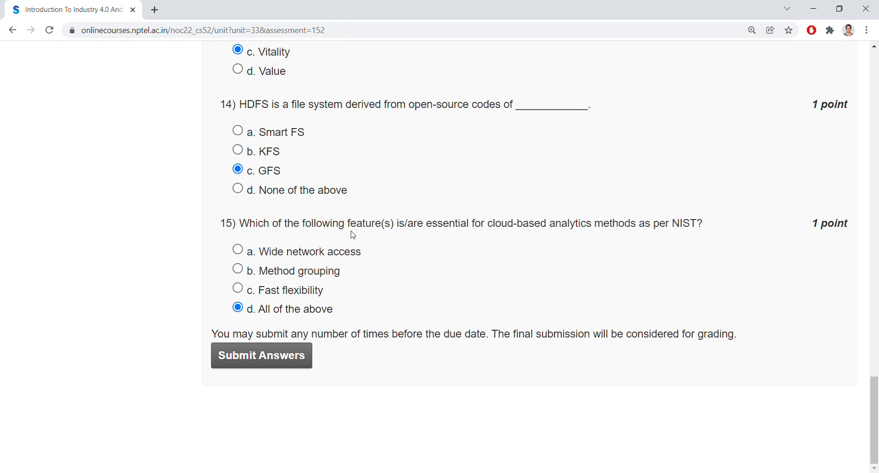
mouse_move(500, 238)
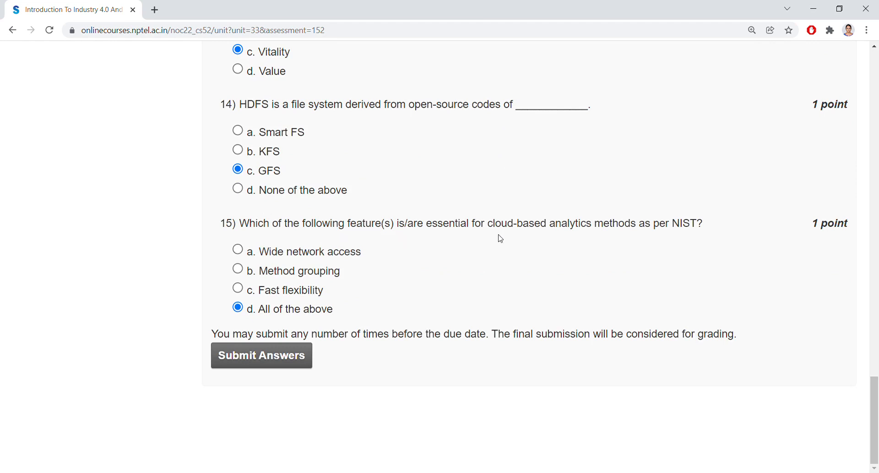
mouse_move(672, 237)
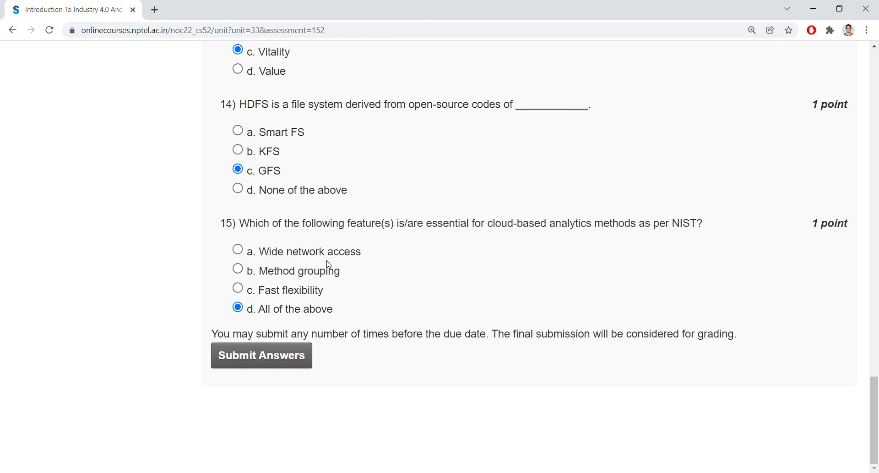
mouse_move(289, 278)
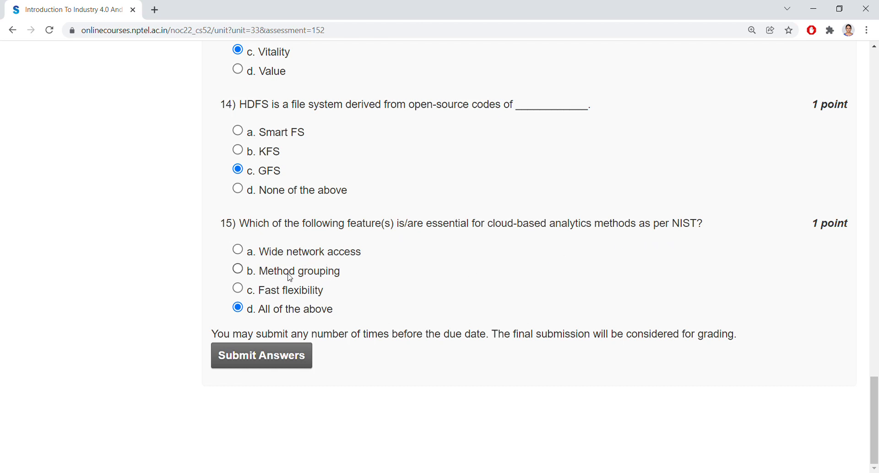
mouse_move(278, 302)
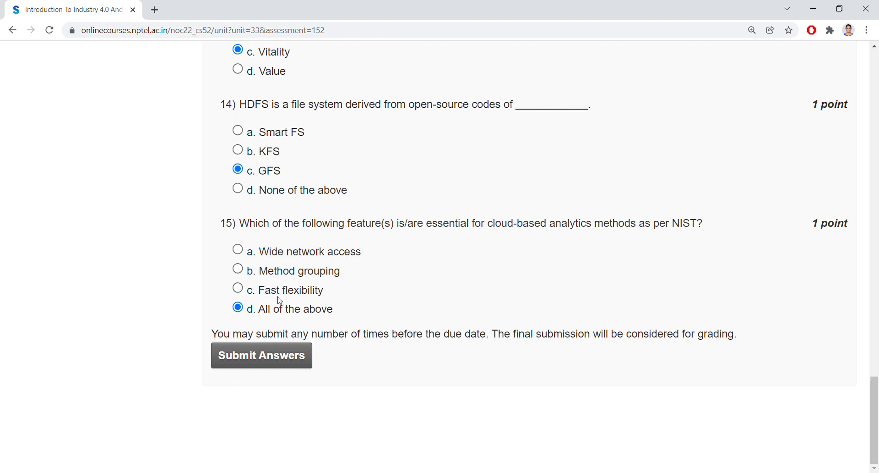
mouse_move(286, 293)
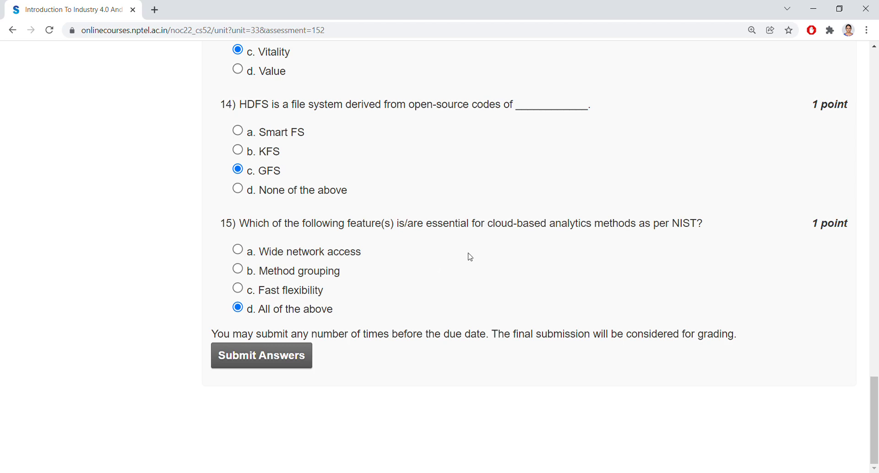
left_click(284, 355)
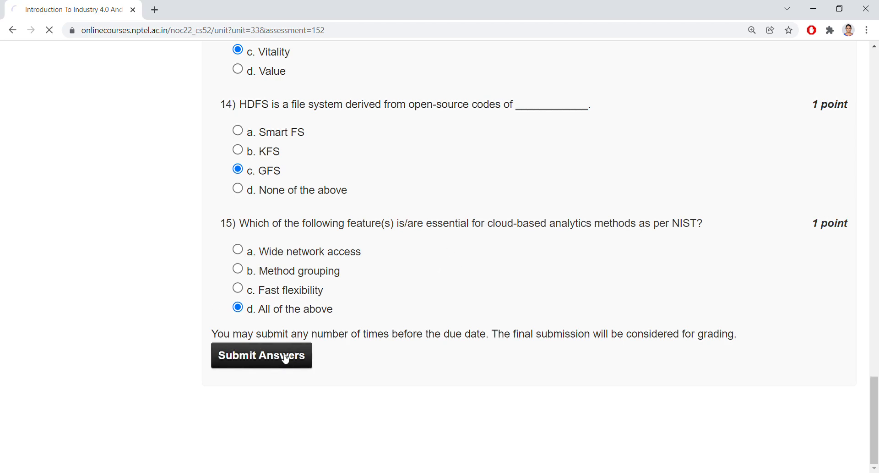
left_click(284, 355)
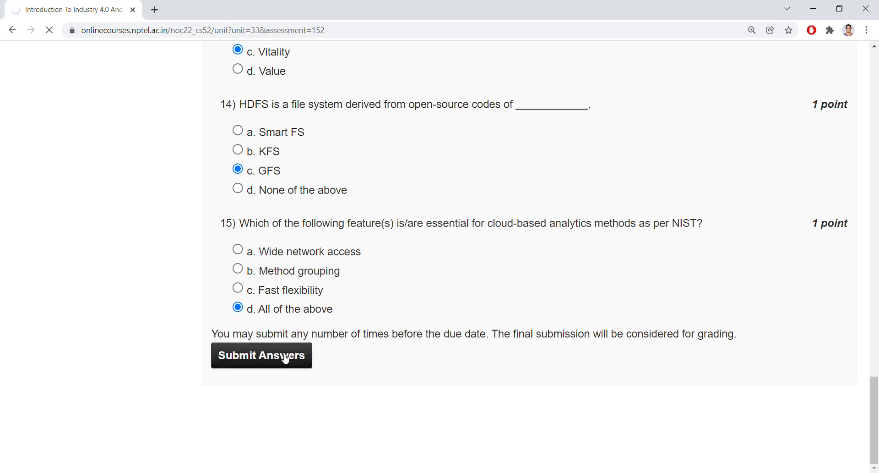
left_click(262, 355)
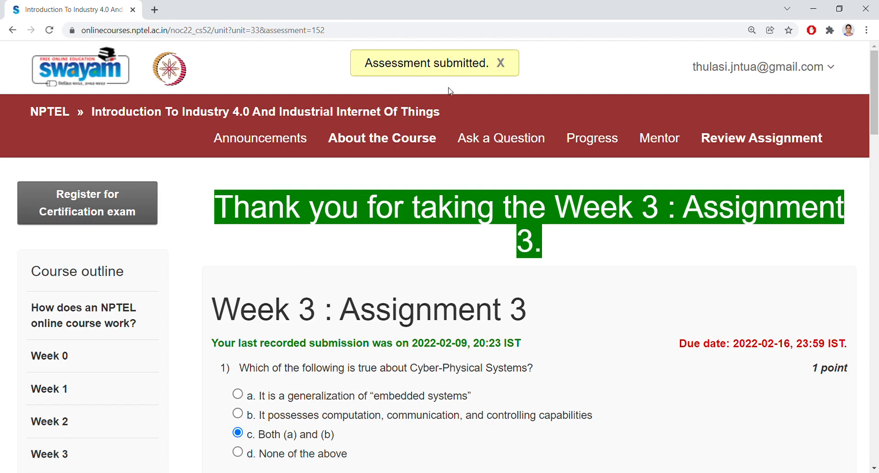